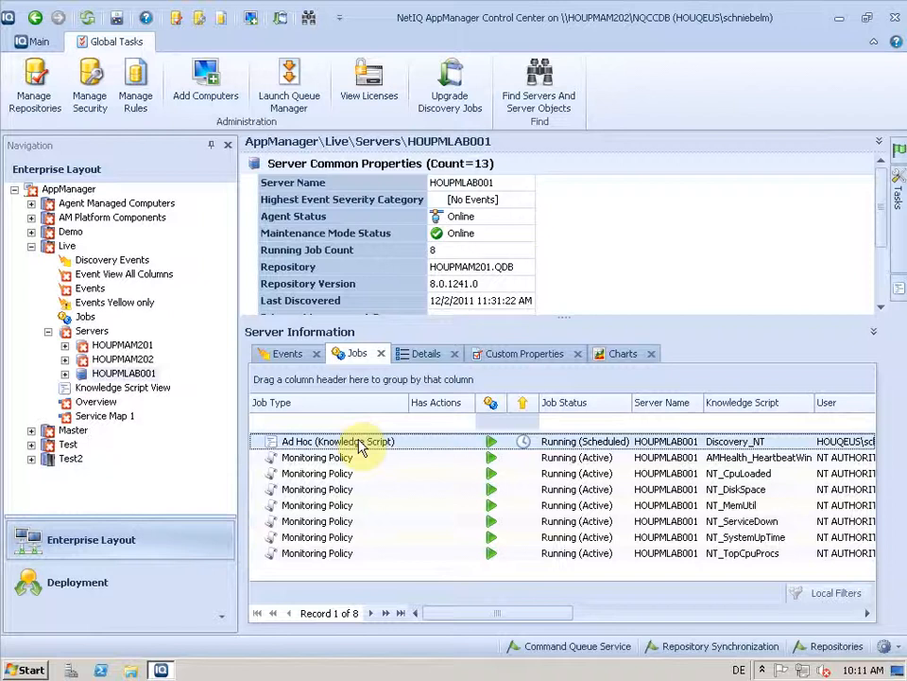
{"action": "mouse_move", "coordinate": [366, 435]}
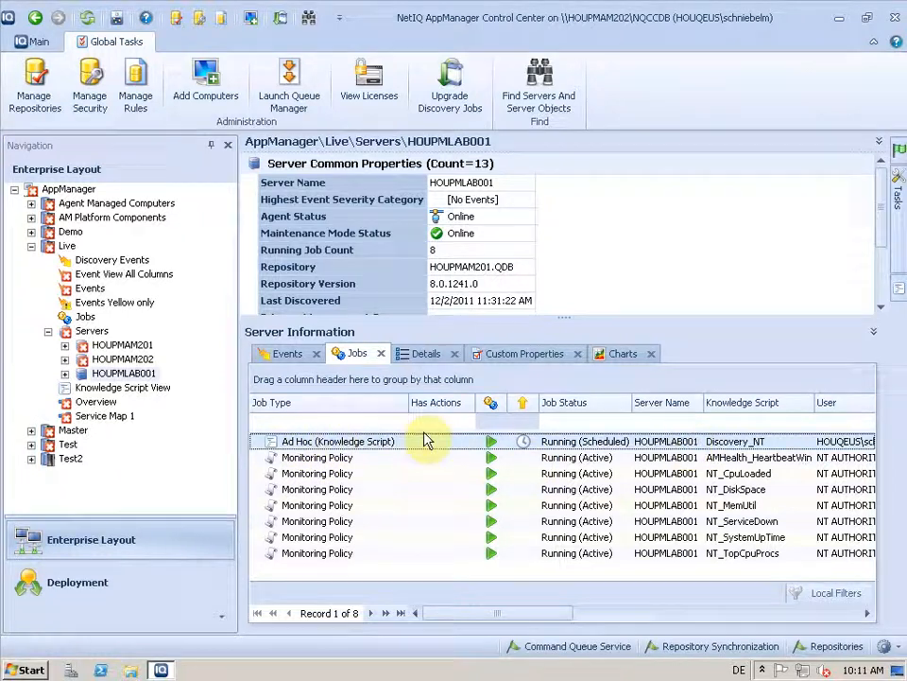
Review Discovery_NT's daily schedule in its properties, then launch Upgrade Discovery Jobs
{"action": "double_click", "coordinate": [337, 440]}
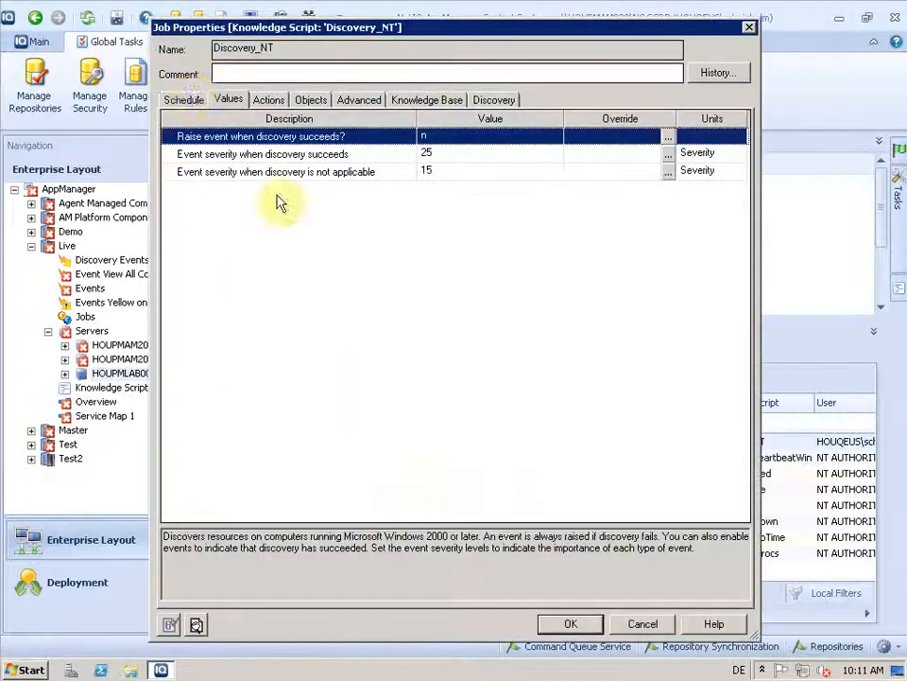
{"action": "left_click", "coordinate": [184, 99]}
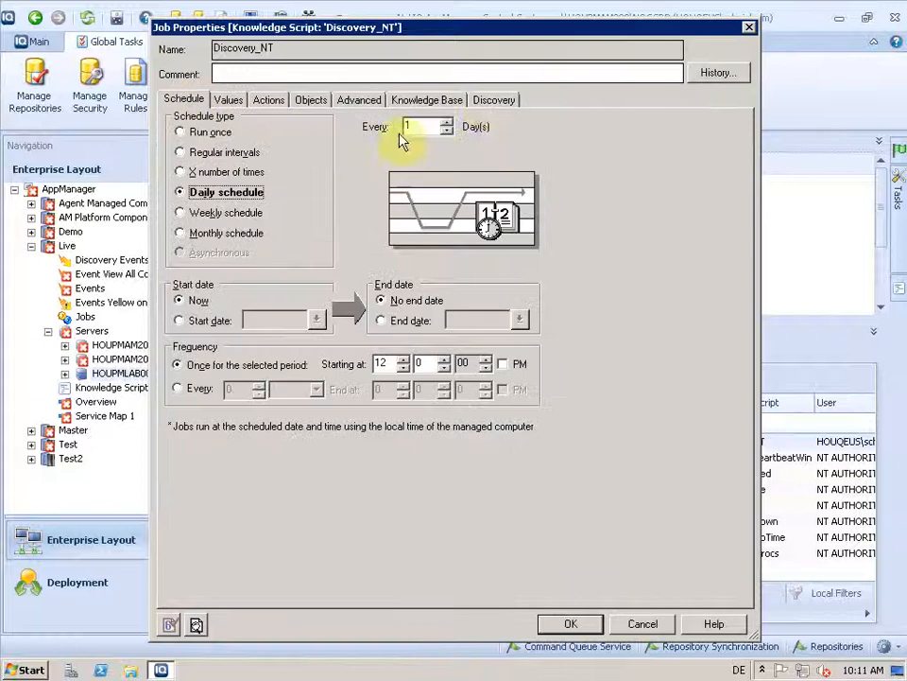
{"action": "left_click", "coordinate": [493, 99]}
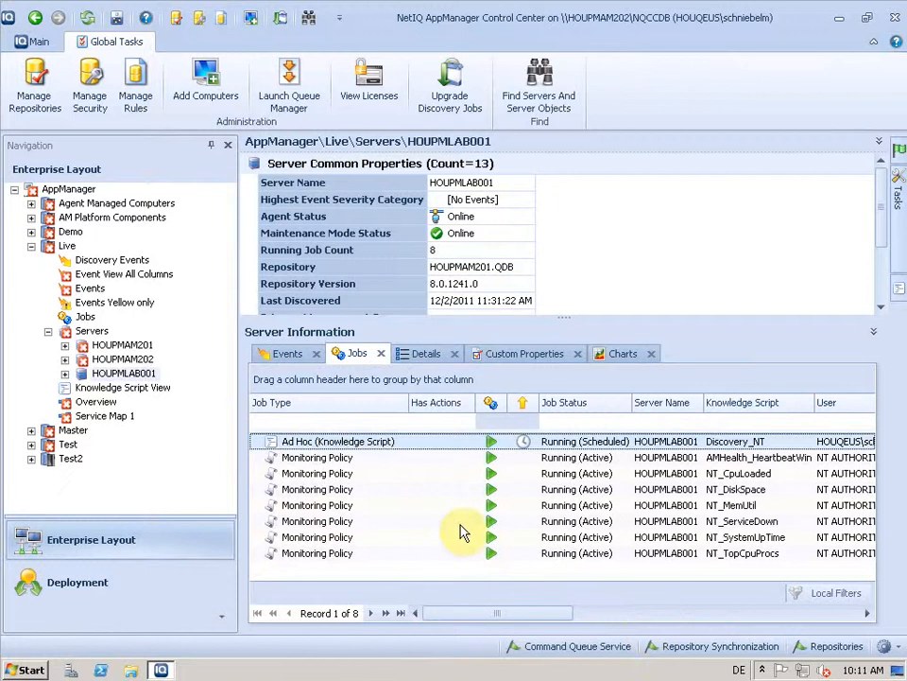
{"action": "mouse_move", "coordinate": [449, 83]}
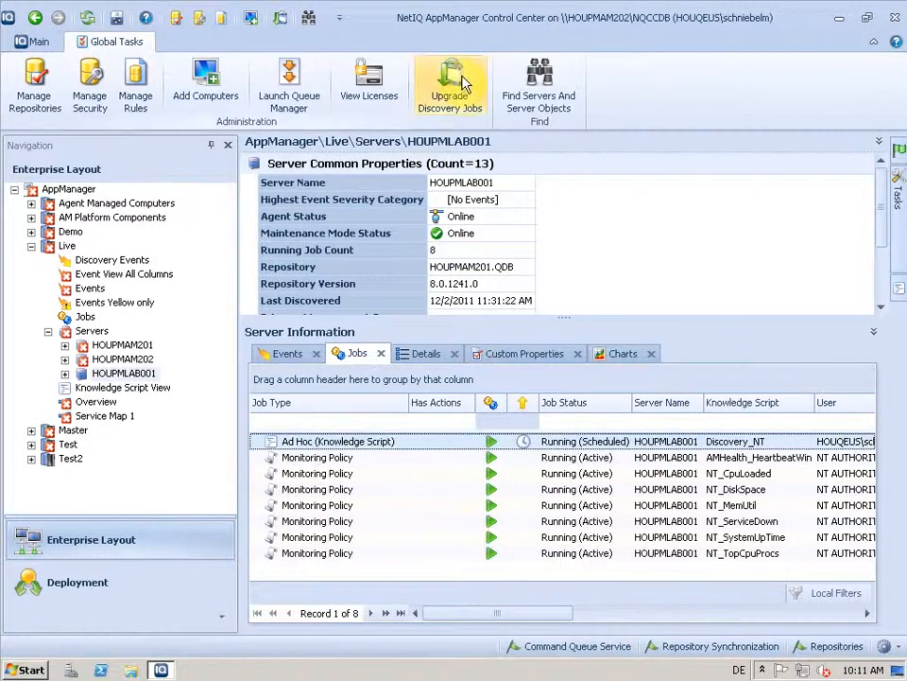
{"action": "left_click", "coordinate": [450, 85]}
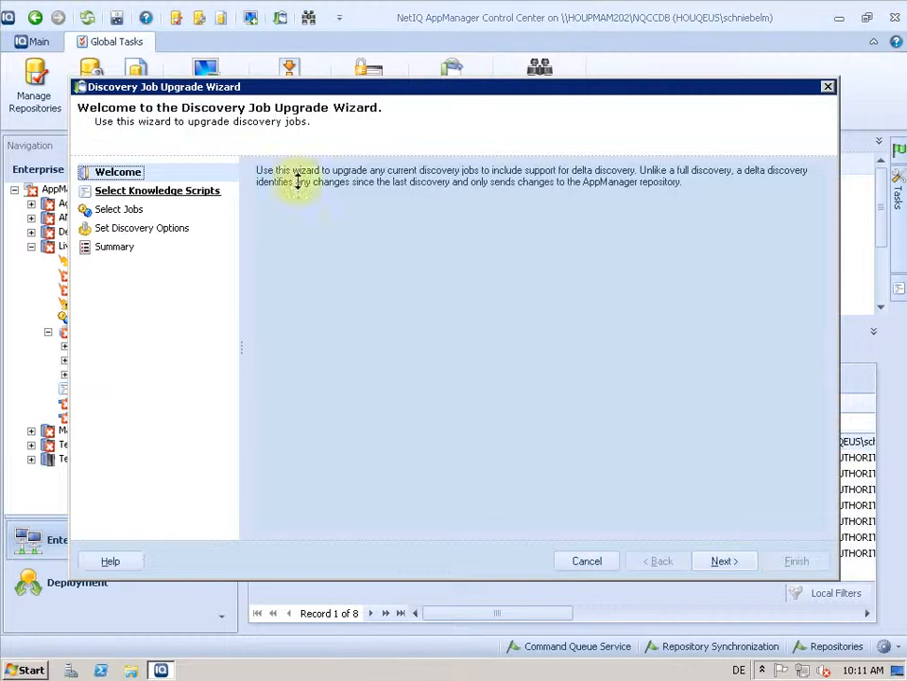
Select the NT (Discovery_NT) Knowledge Script in the upgrade wizard and continue to job selection
{"action": "left_click", "coordinate": [724, 561]}
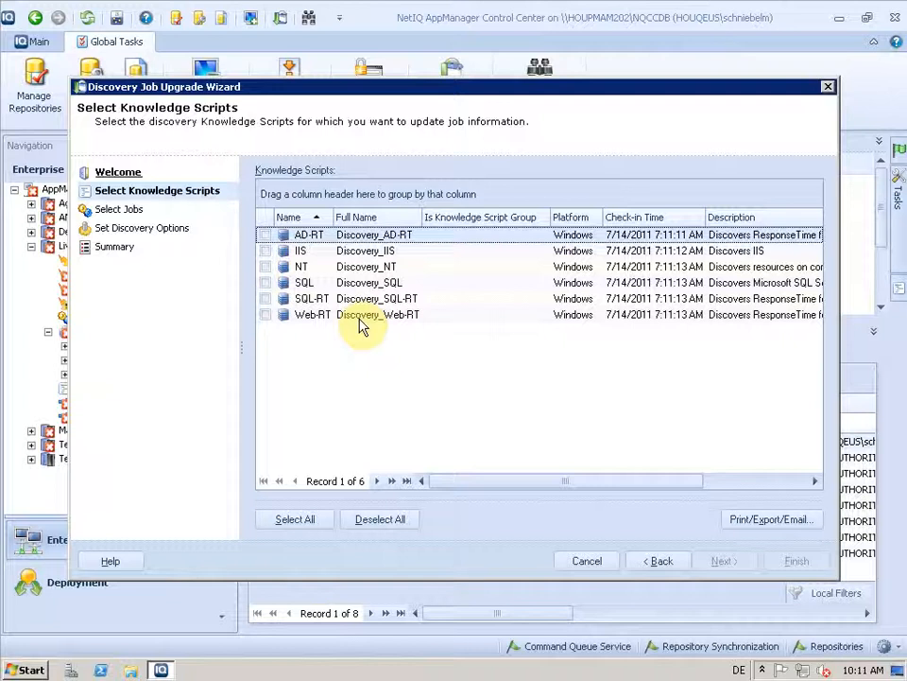
{"action": "left_click", "coordinate": [266, 267]}
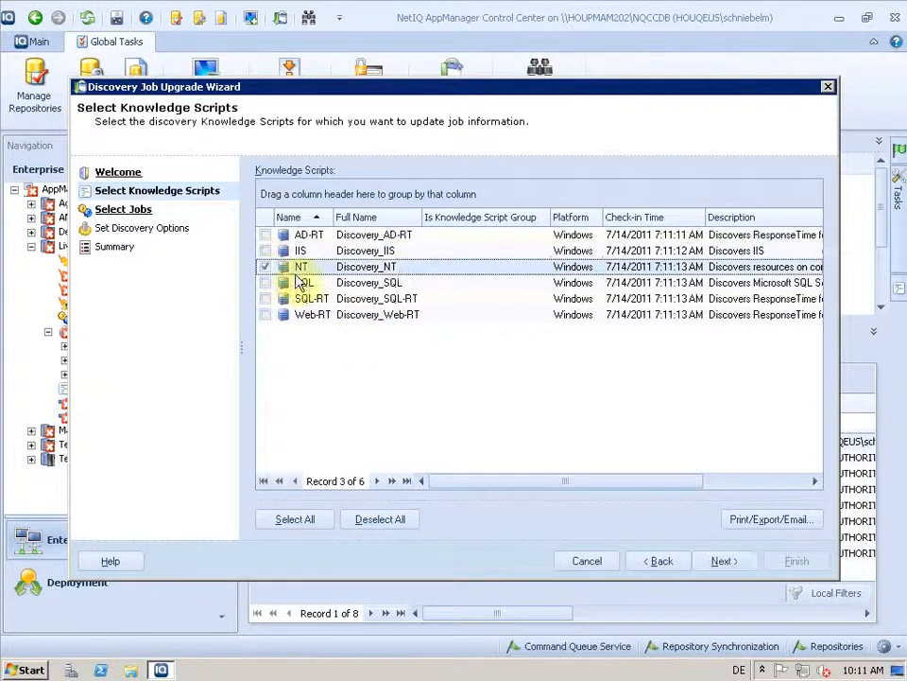
{"action": "mouse_move", "coordinate": [355, 369]}
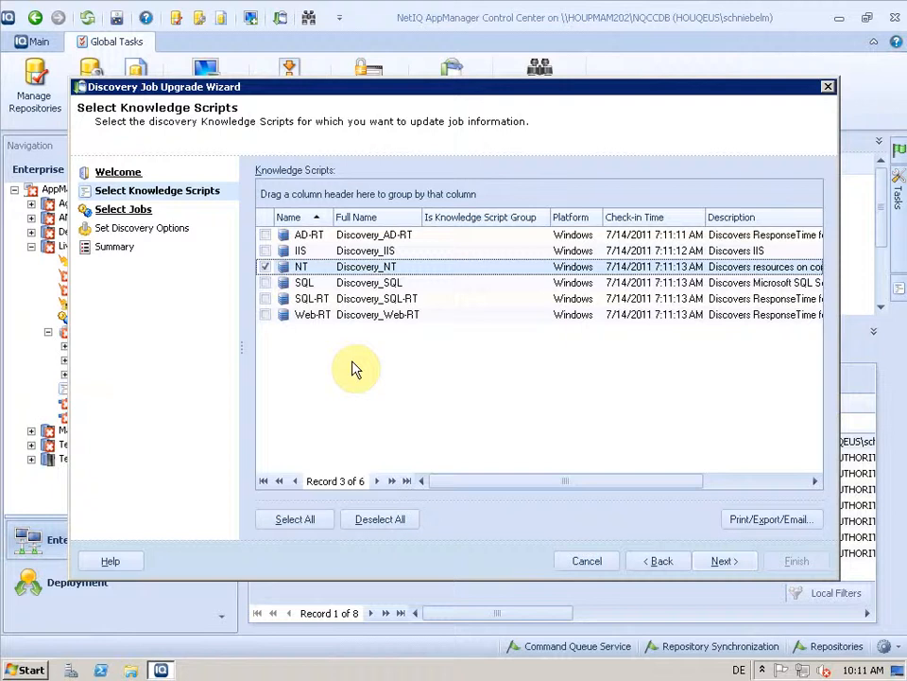
{"action": "left_click", "coordinate": [724, 560]}
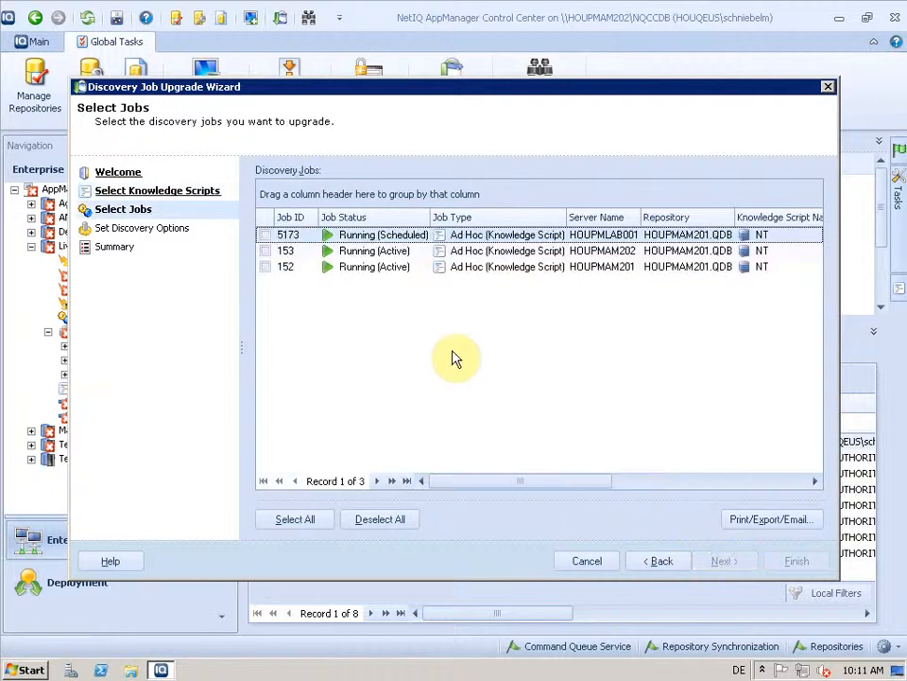
{"action": "mouse_move", "coordinate": [505, 274]}
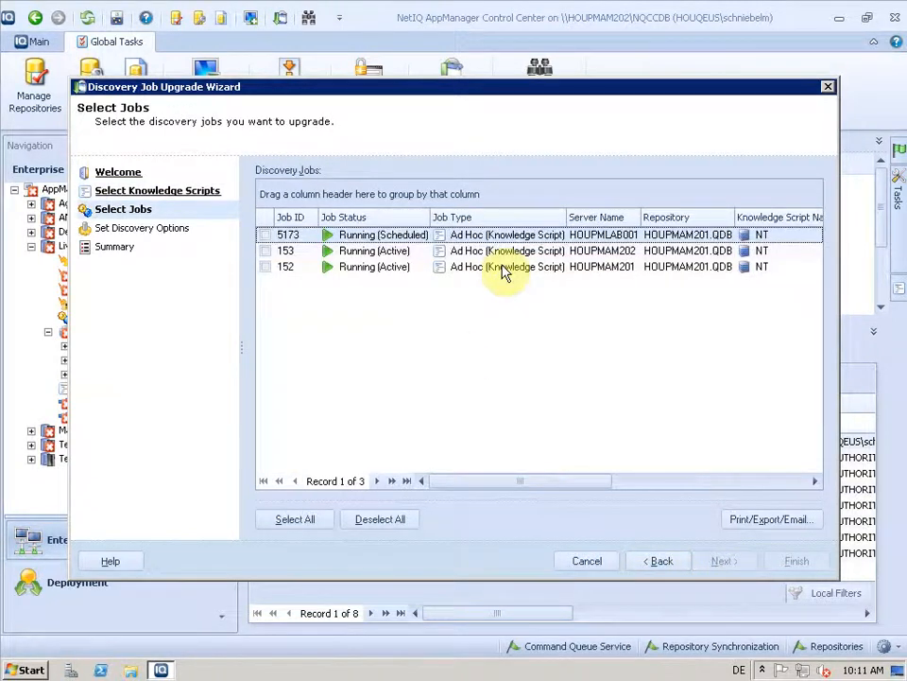
{"action": "mouse_move", "coordinate": [463, 234]}
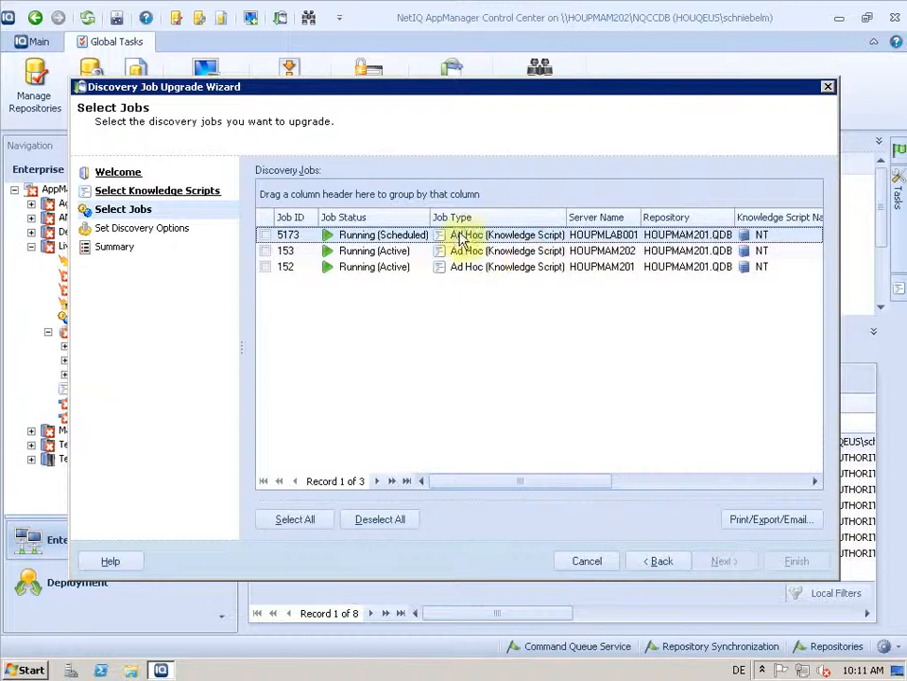
Select job 5173 on HOUPMLAB001 and continue to the discovery options
{"action": "left_click", "coordinate": [265, 234]}
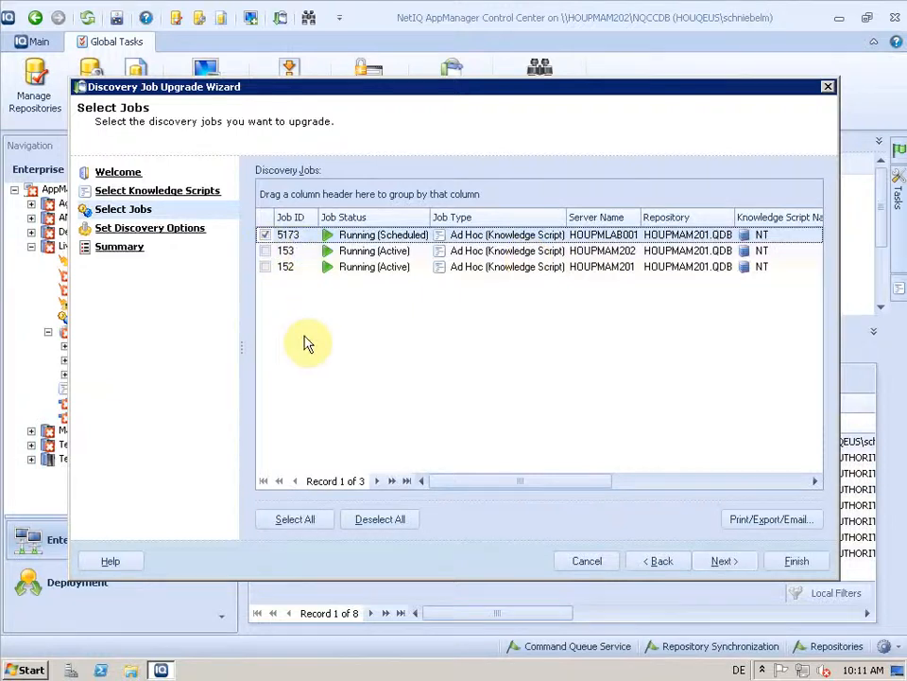
{"action": "left_click", "coordinate": [724, 561]}
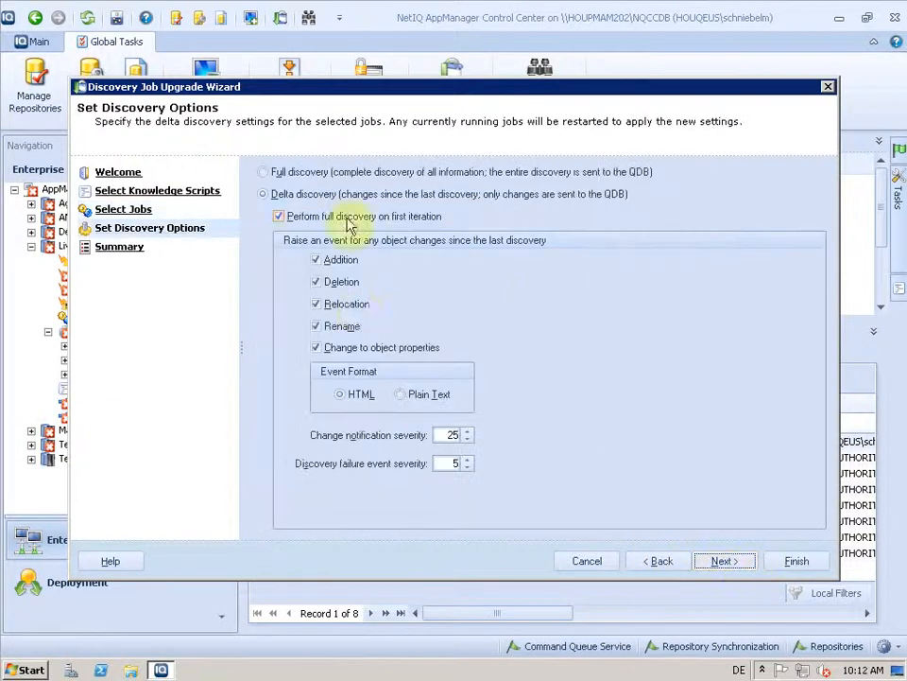
{"action": "mouse_move", "coordinate": [387, 345]}
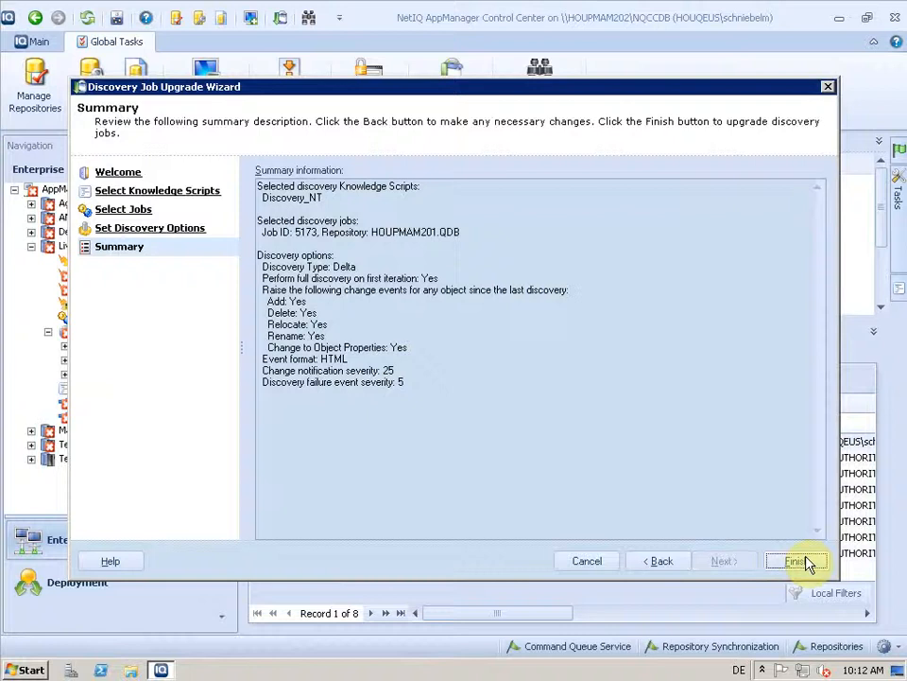
Finish the wizard, keeping delta discovery with all change events for job 5173
{"action": "left_click", "coordinate": [796, 560]}
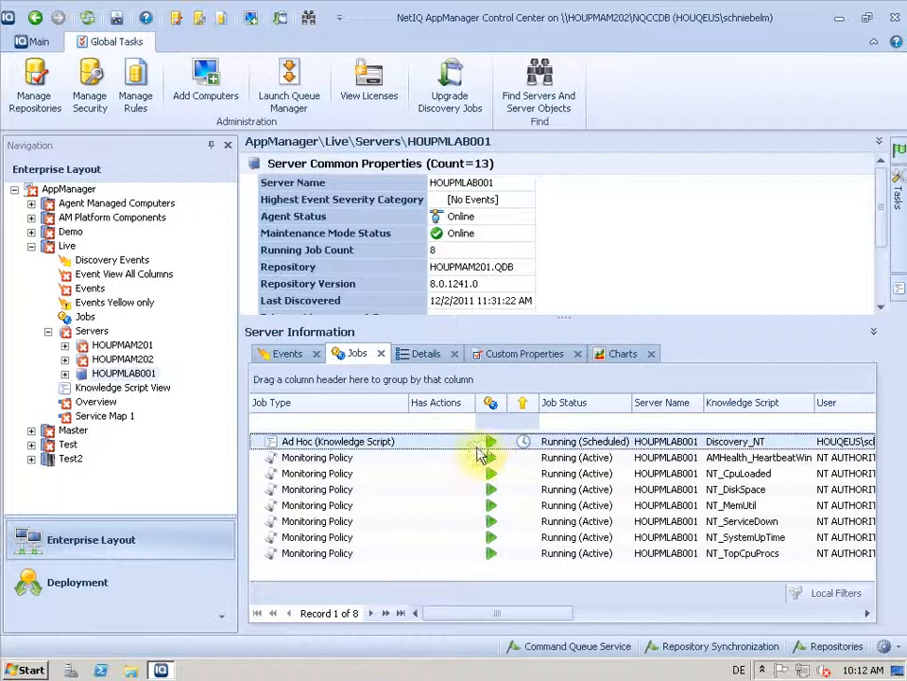
{"action": "mouse_move", "coordinate": [713, 454]}
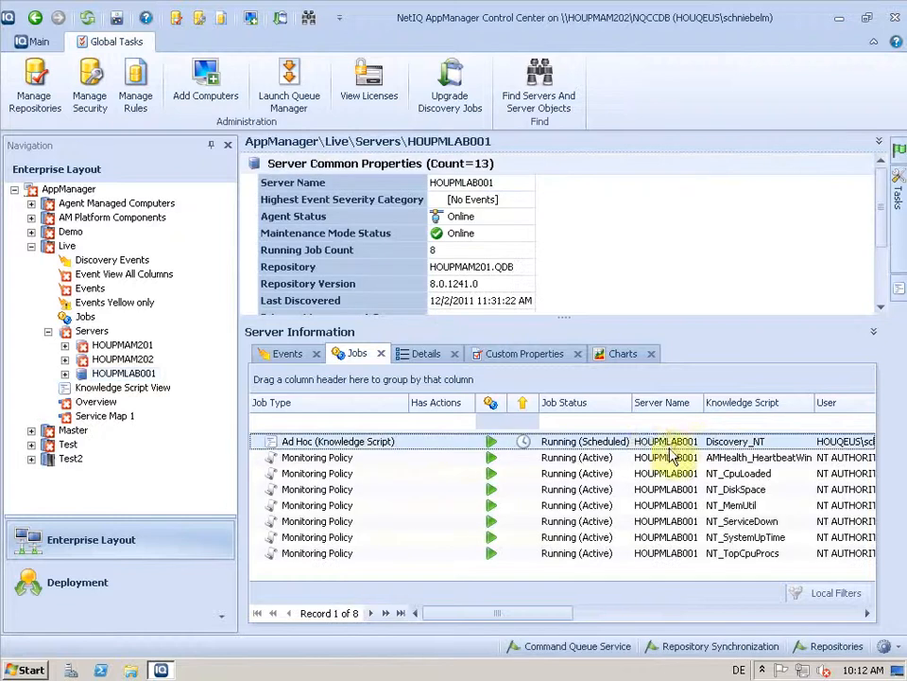
{"action": "double_click", "coordinate": [337, 440]}
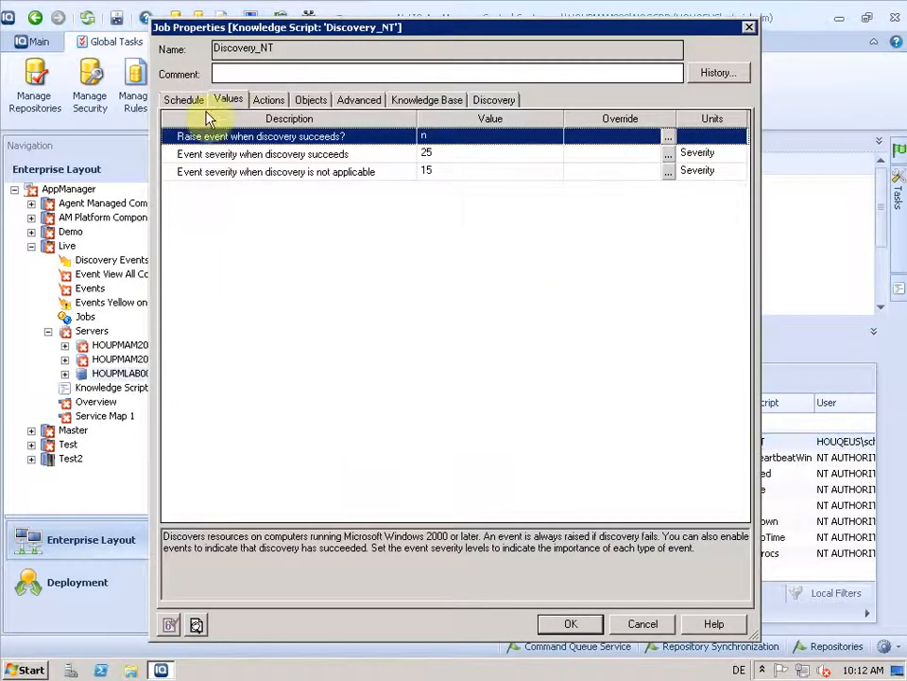
Verify Discovery_NT's delta discovery settings and unchanged daily schedule, then accept the properties
{"action": "left_click", "coordinate": [493, 99]}
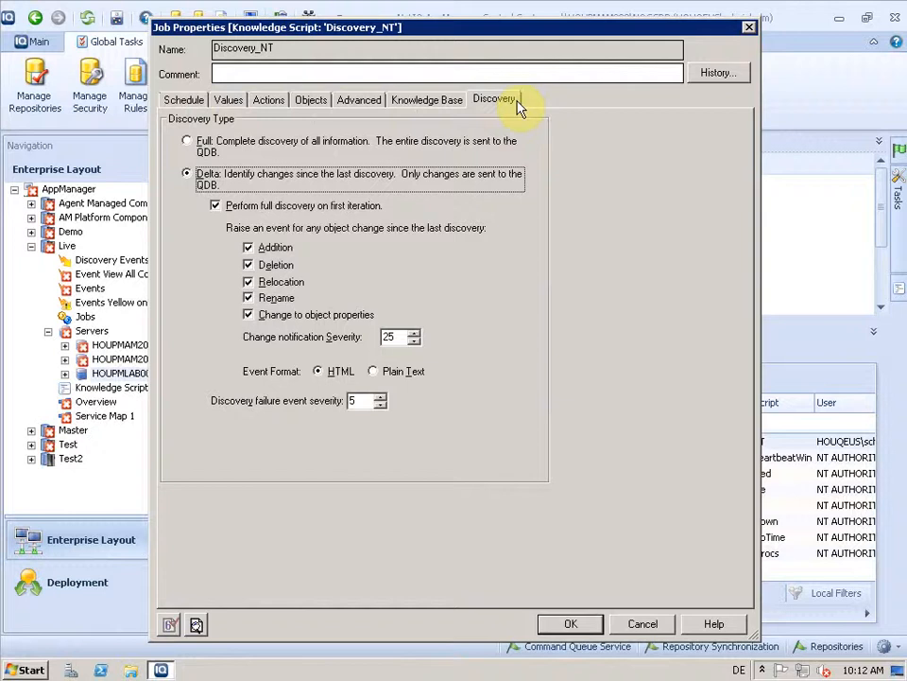
{"action": "mouse_move", "coordinate": [320, 318]}
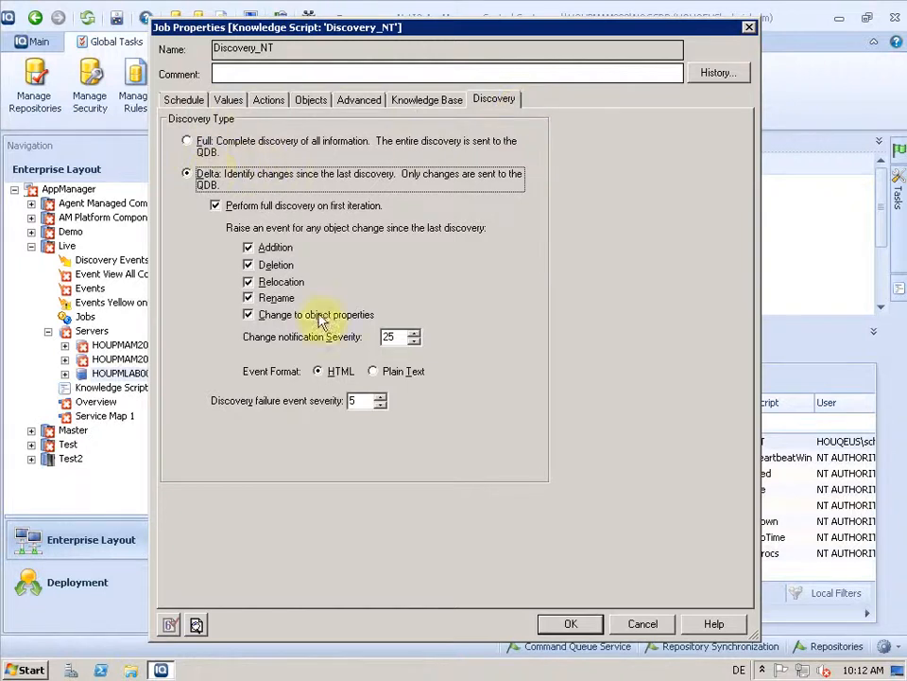
{"action": "left_click", "coordinate": [183, 98]}
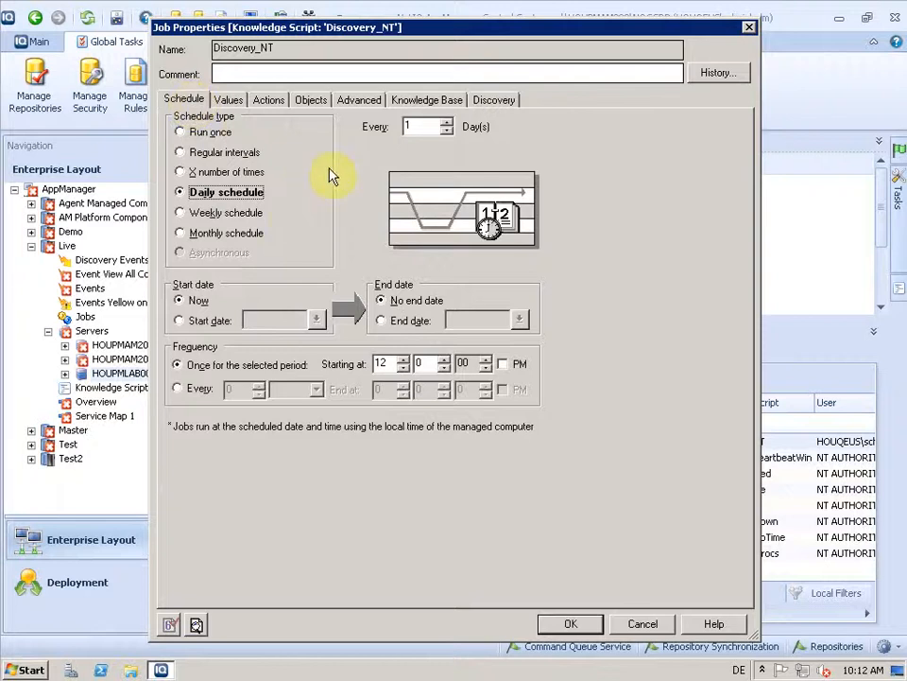
{"action": "left_click", "coordinate": [494, 100]}
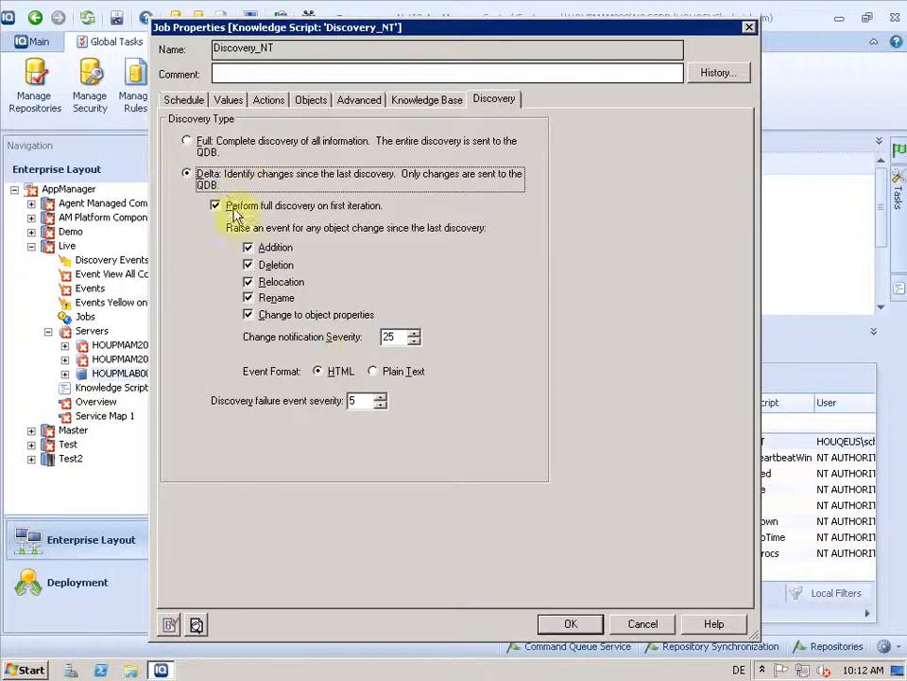
{"action": "mouse_move", "coordinate": [244, 205]}
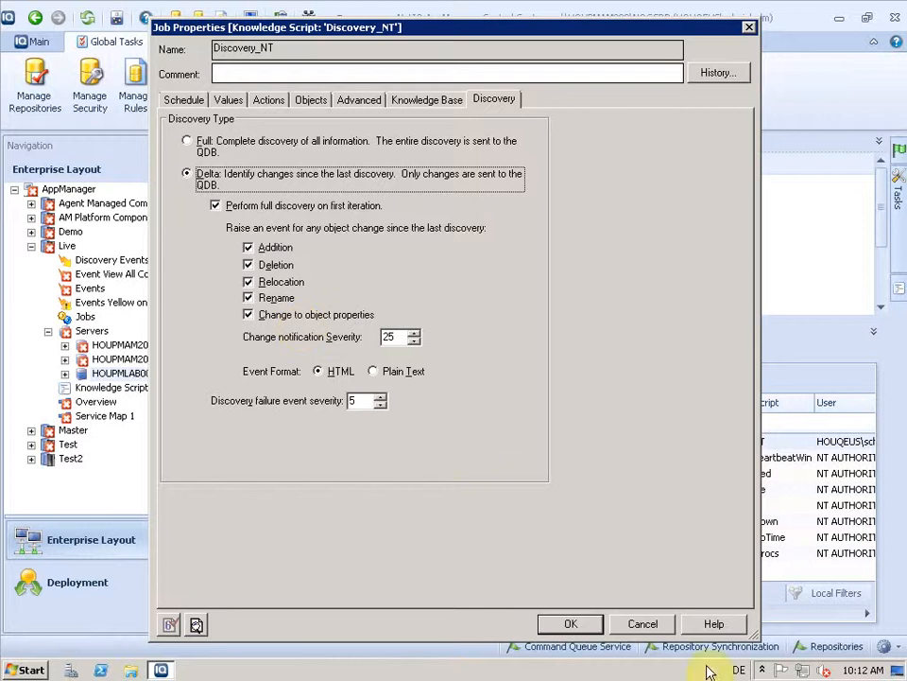
{"action": "left_click", "coordinate": [570, 623]}
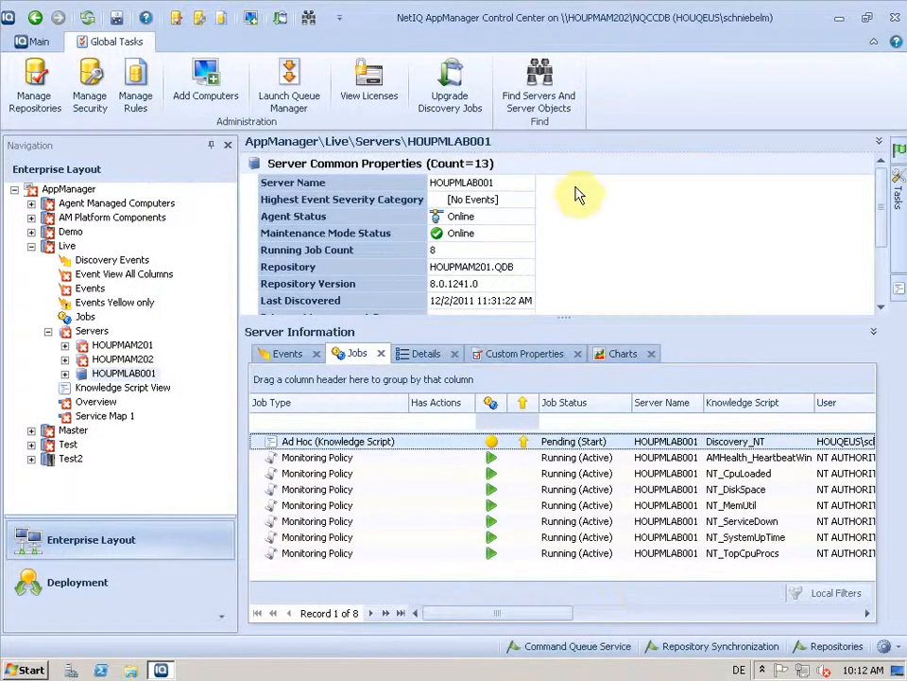
{"action": "mouse_move", "coordinate": [591, 199]}
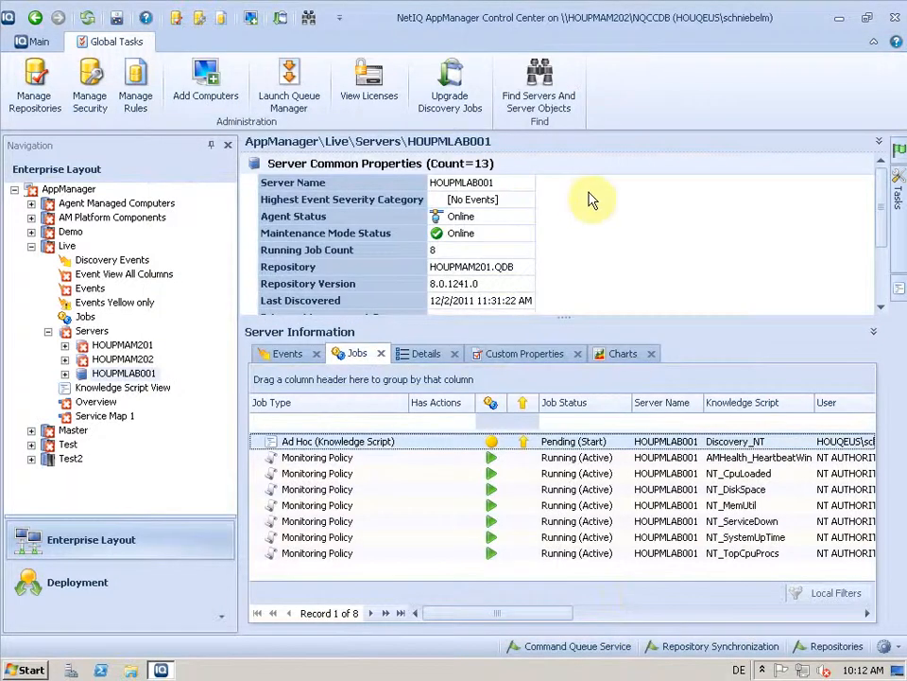